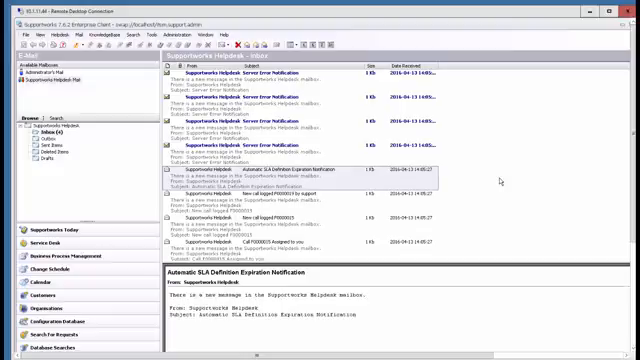
mouse_move(502, 180)
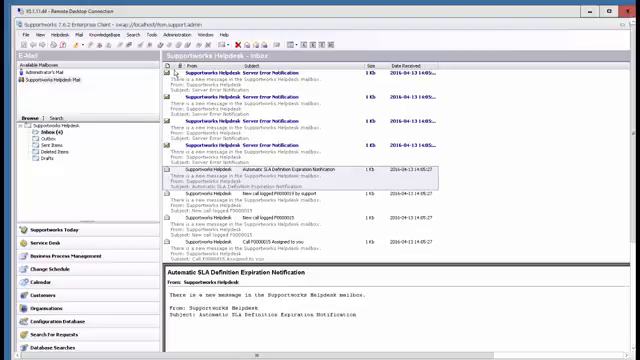
mouse_move(444, 138)
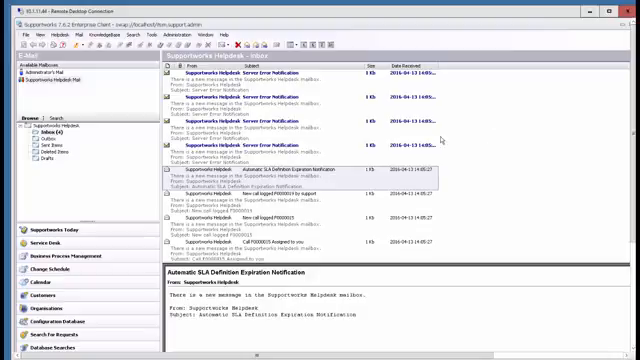